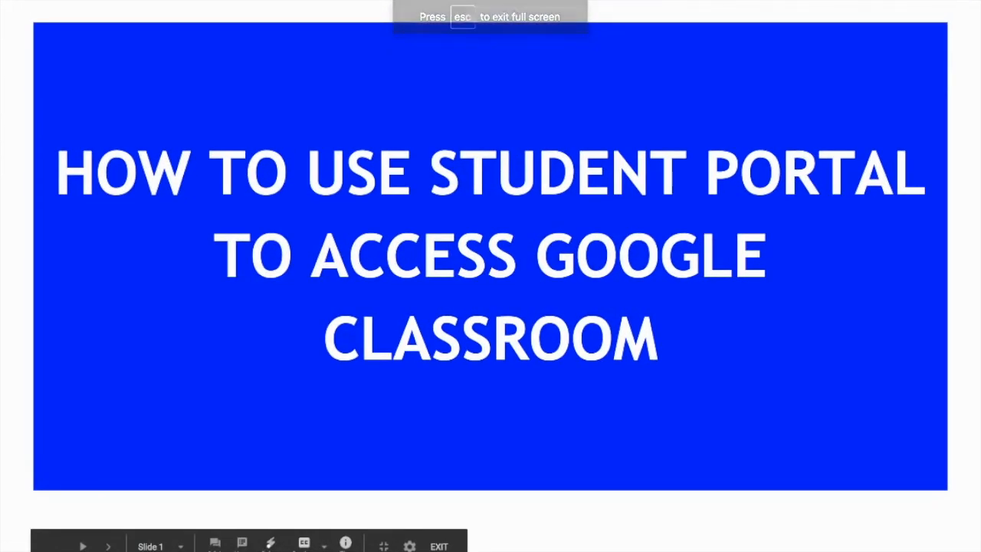
Advance from the title slide to the district website slide
left_click(108, 546)
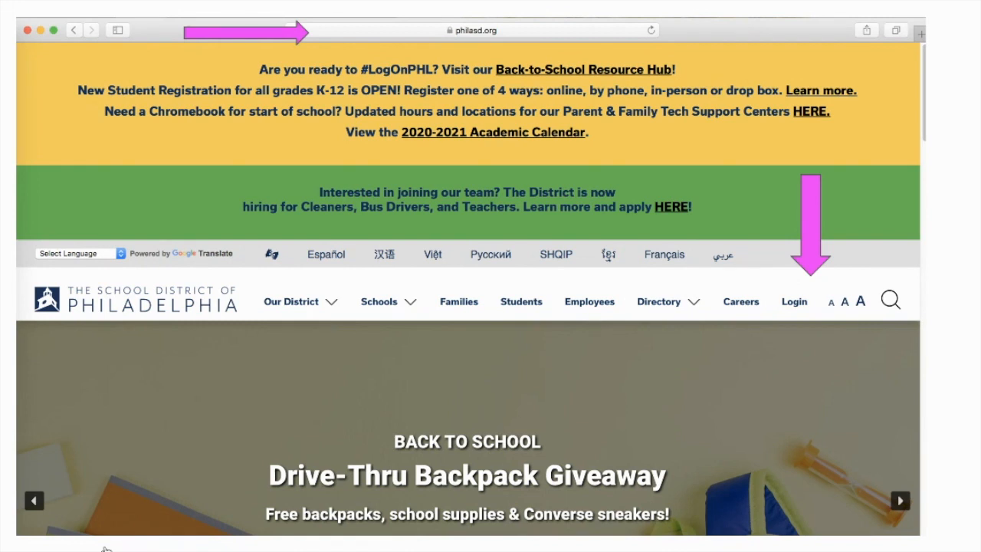
Advance past the district website slide toward the Infinite Campus Today page
left_click(794, 301)
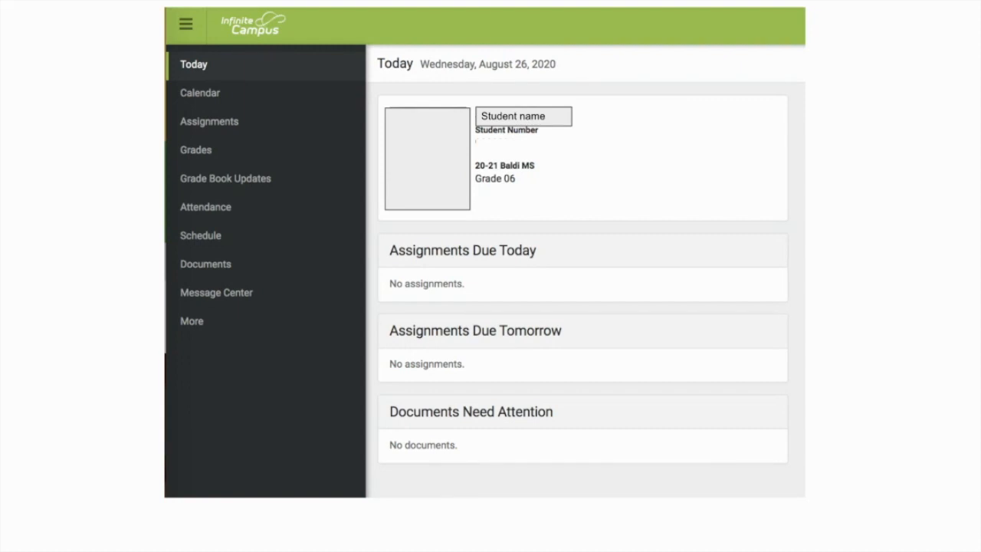
Advance from the Today page to the portal's Message Center slide
left_click(217, 292)
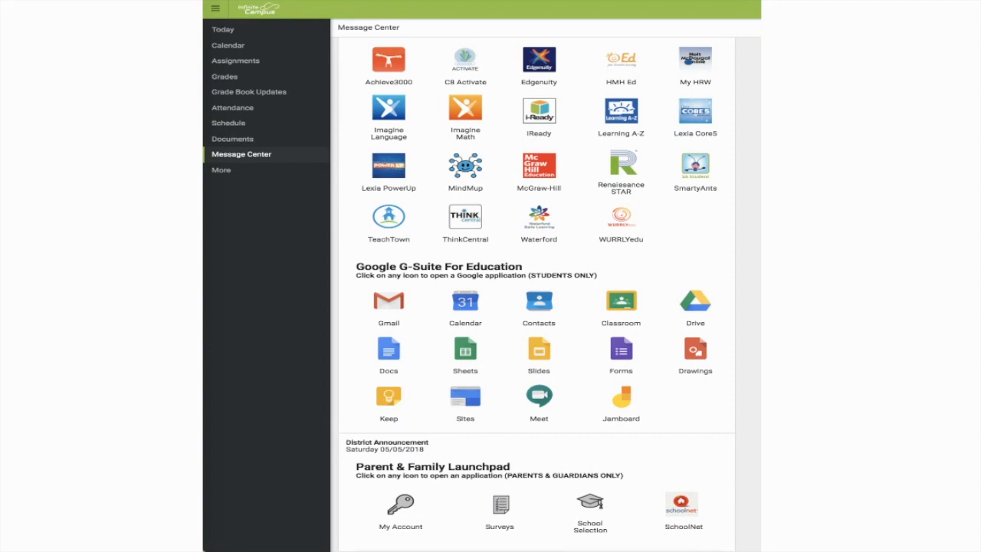
mouse_move(306, 312)
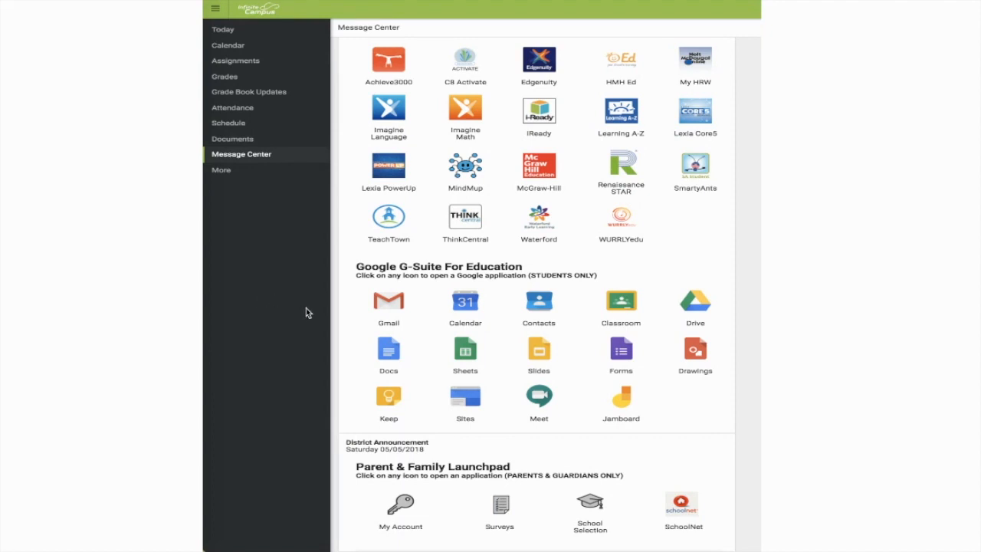
mouse_move(432, 273)
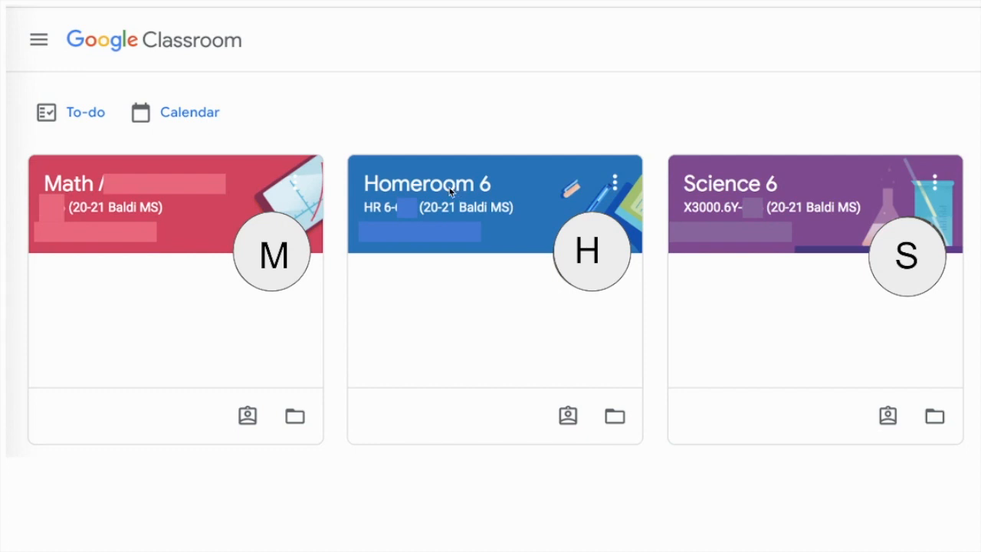
Advance from the Classroom class list to the Homeroom 6 Stream slide
left_click(427, 184)
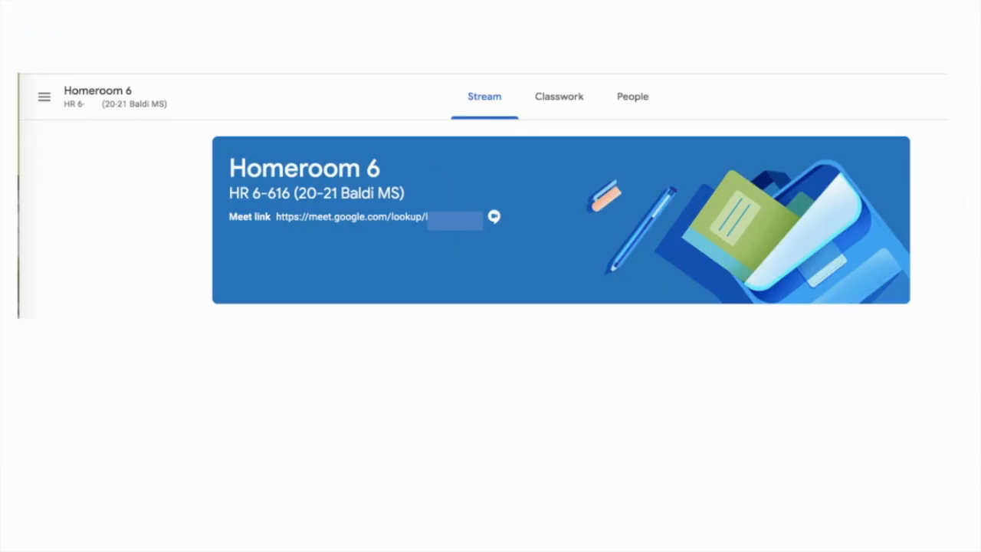